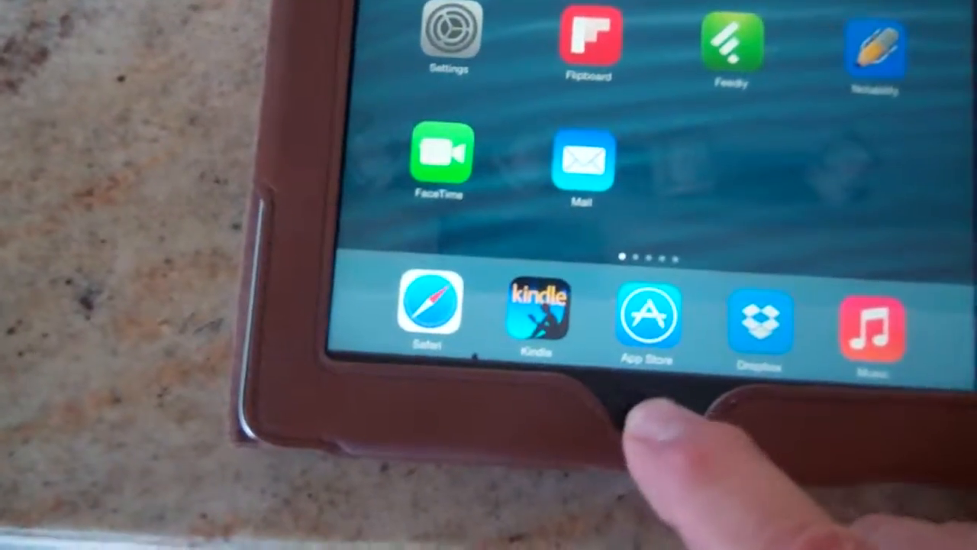
Bring up the multitasking app switcher showing the recently used apps as cards
double_click(648, 397)
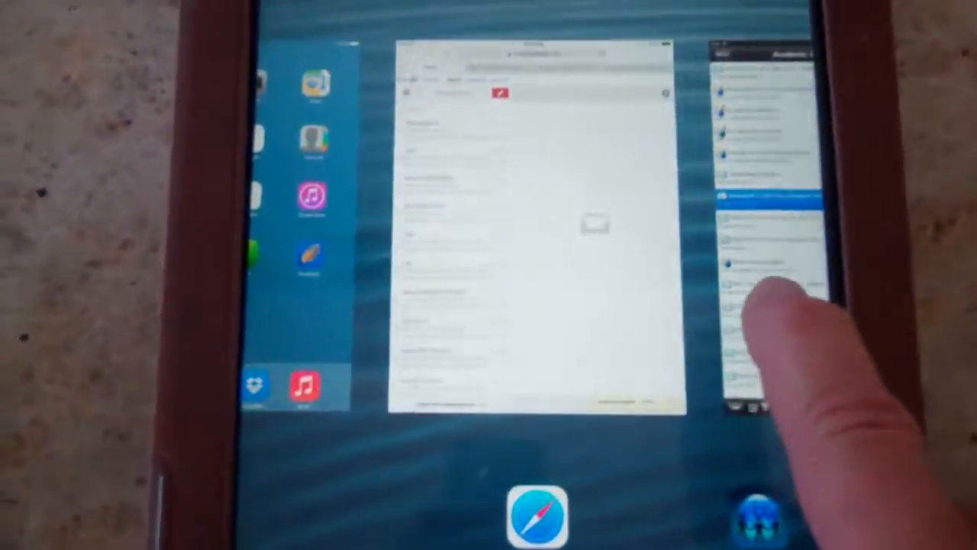